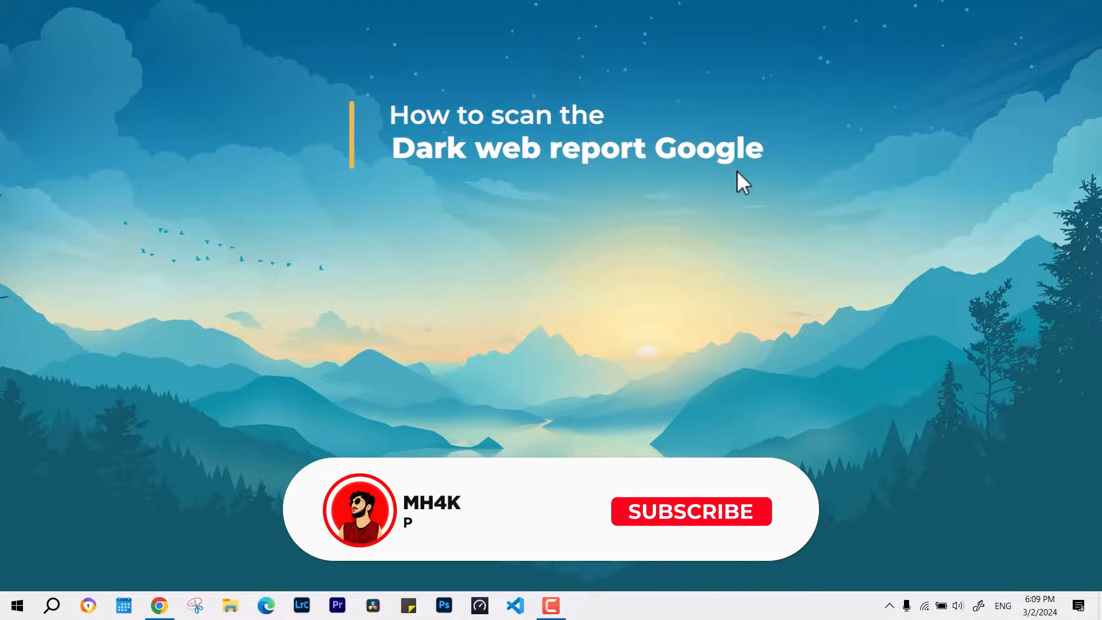
- Launch Chrome from the taskbar
{"action": "left_click", "coordinate": [690, 511]}
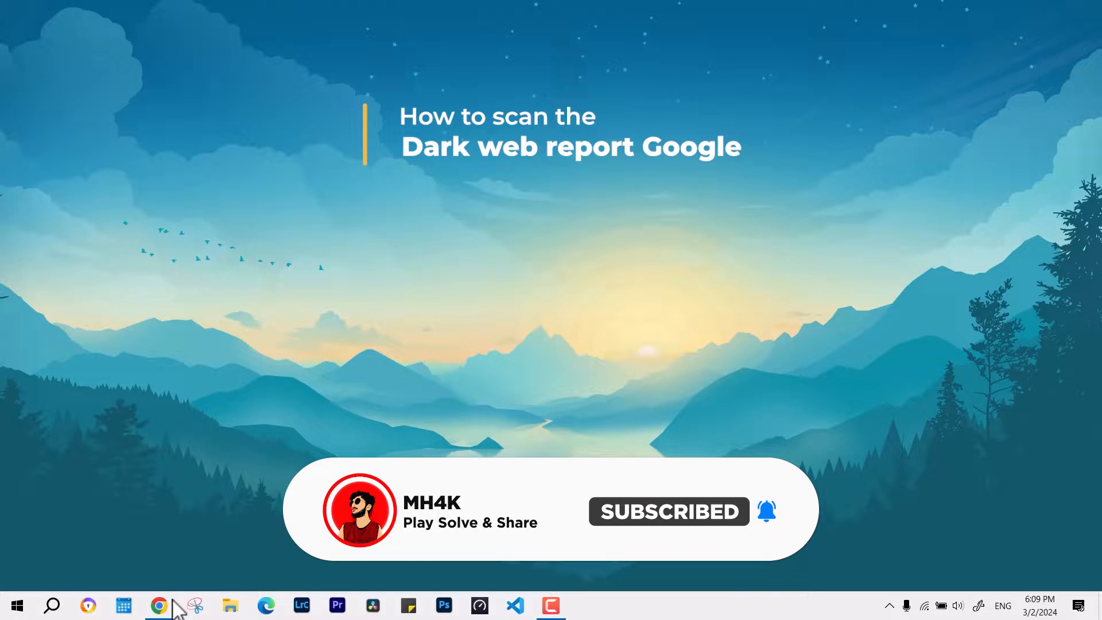
{"action": "left_click", "coordinate": [159, 605]}
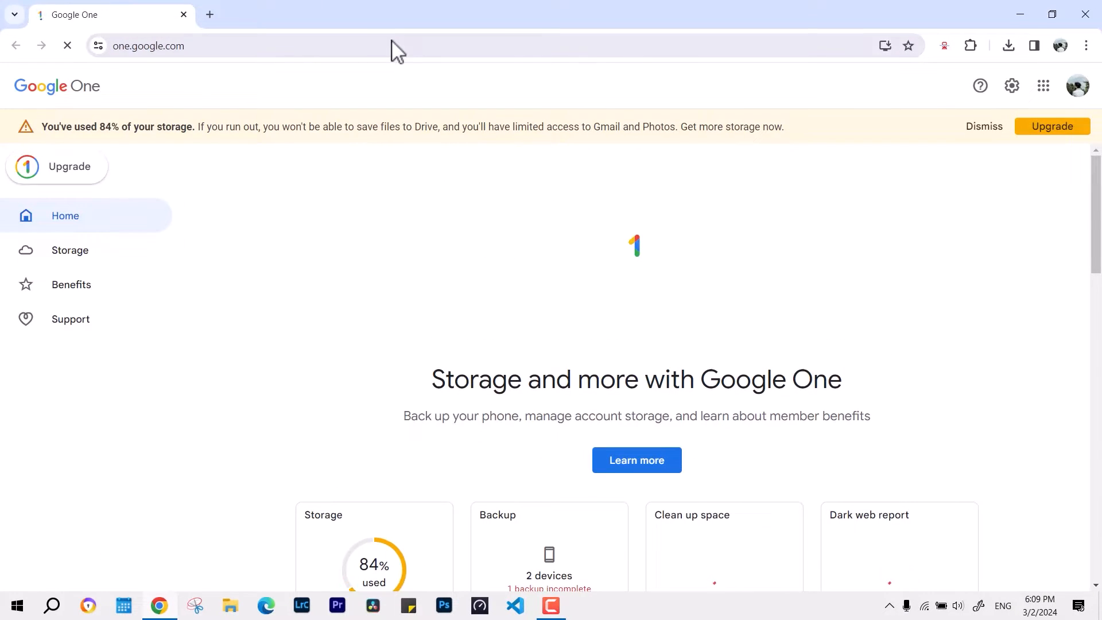
- Scroll Google One's home page to the Dark web report card and start its setup
{"action": "left_click", "coordinate": [984, 126]}
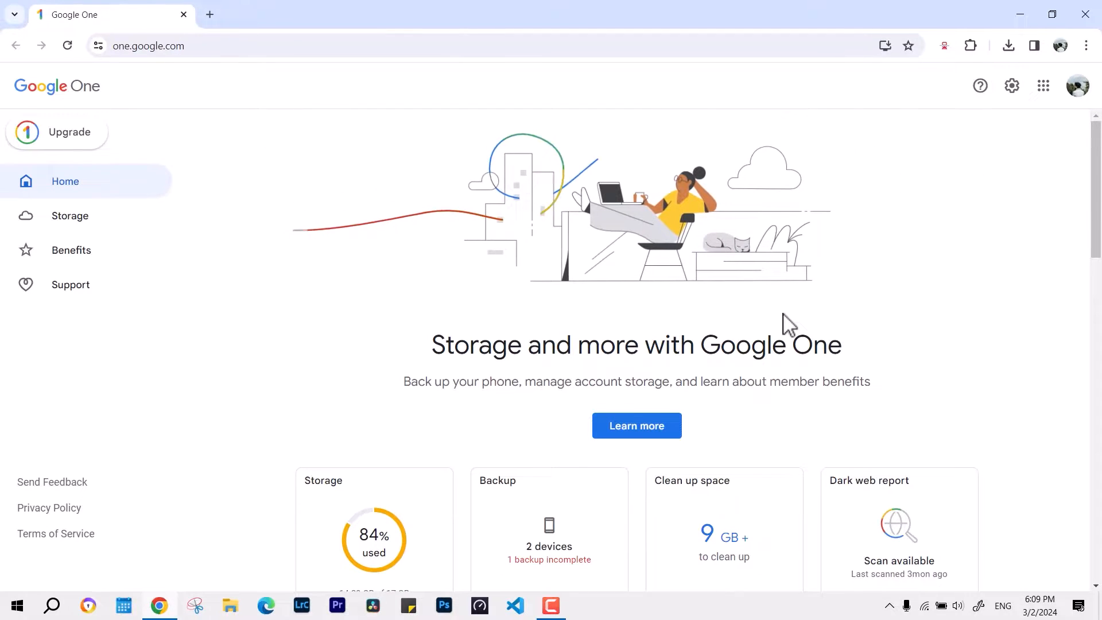
{"action": "scroll", "scroll_direction": "down", "scroll_amount": 3}
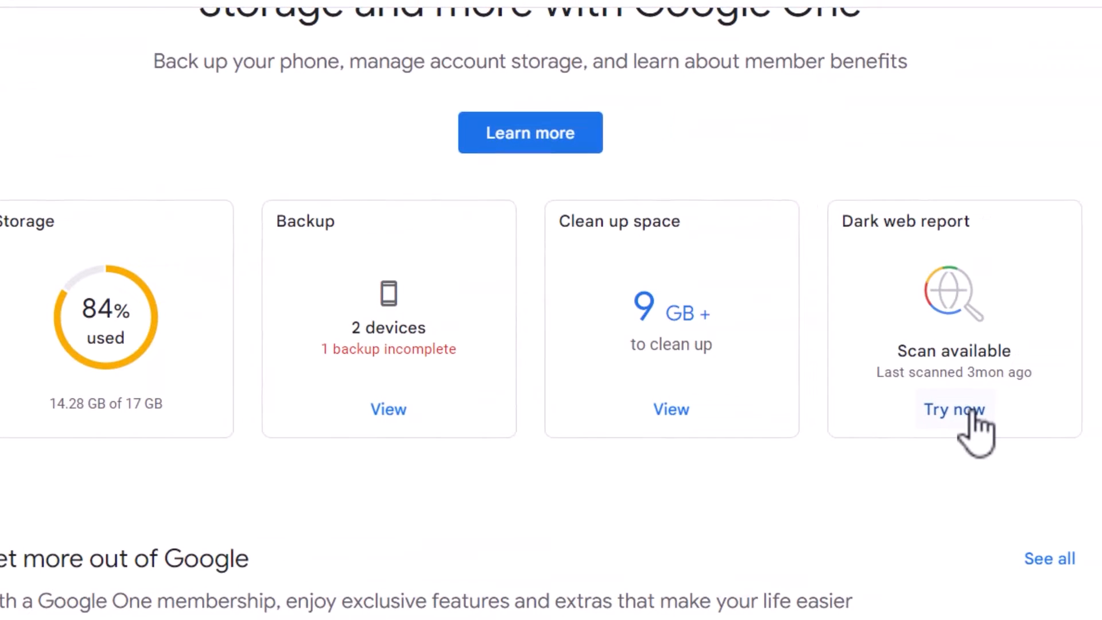
{"action": "left_click", "coordinate": [953, 410]}
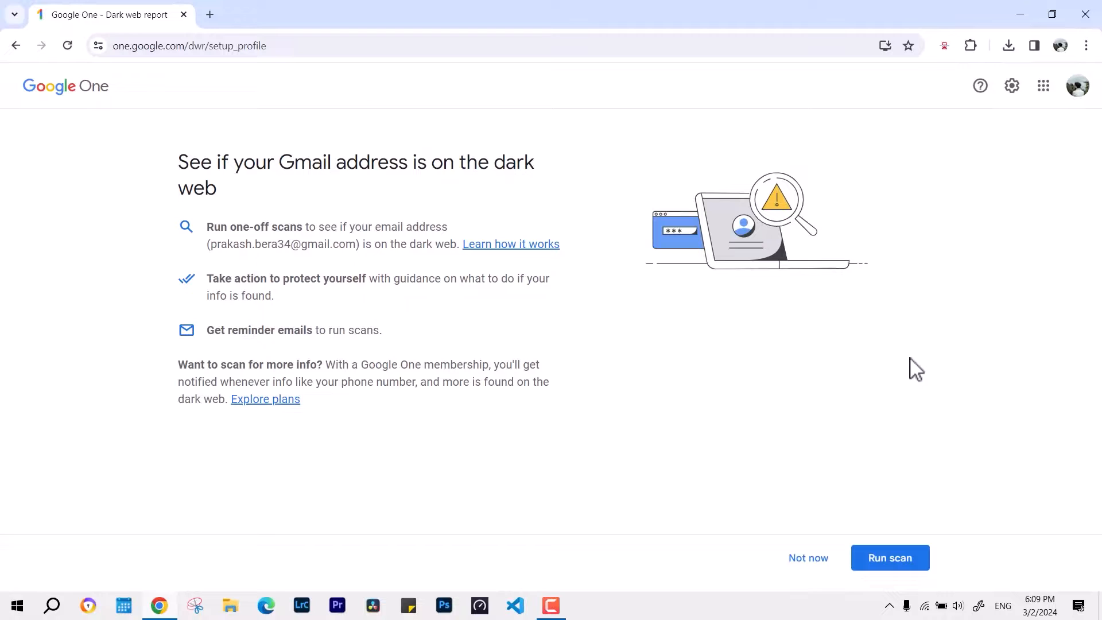
{"action": "mouse_move", "coordinate": [890, 558]}
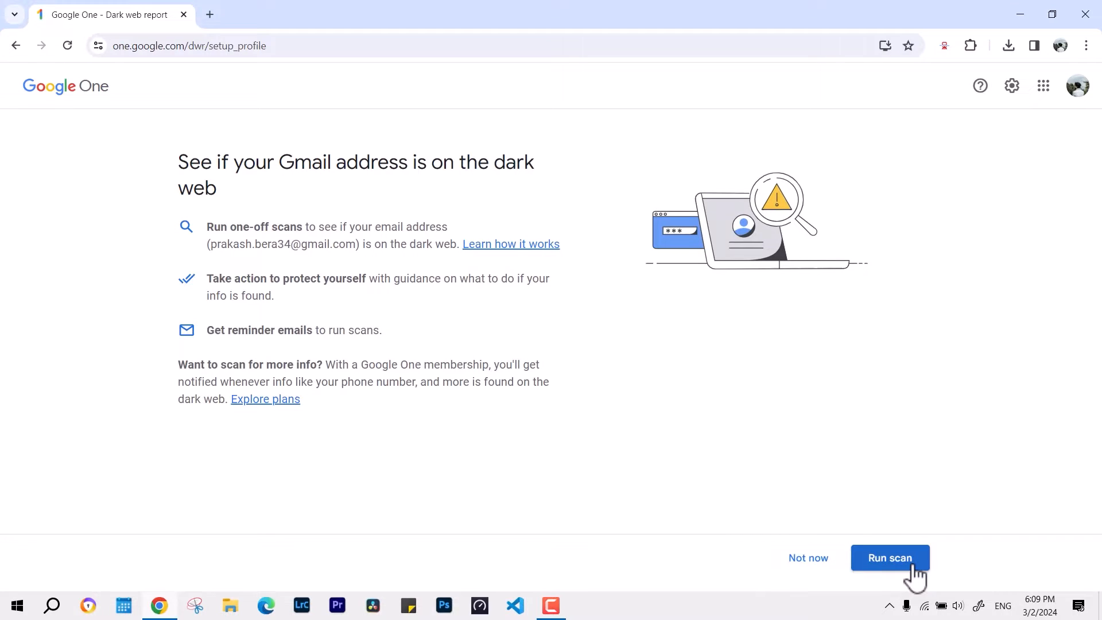
- Run the dark web scan on the Gmail address
{"action": "left_click", "coordinate": [890, 558]}
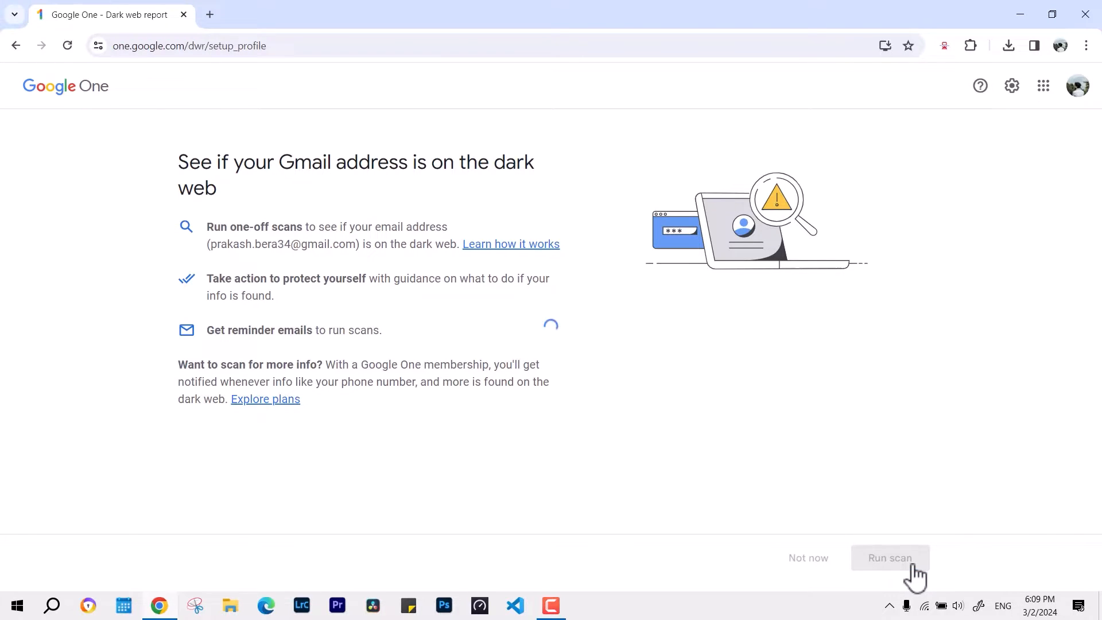
{"action": "left_click", "coordinate": [890, 558]}
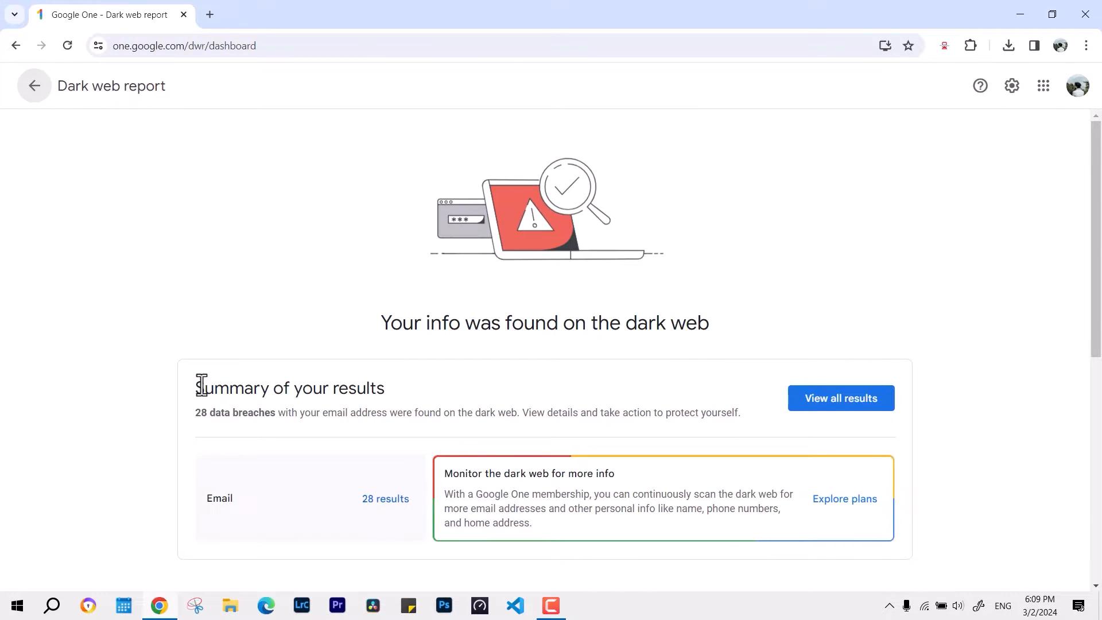
- Highlight the '28 data breaches' summary, then view the full results list
{"action": "double_click", "coordinate": [230, 388]}
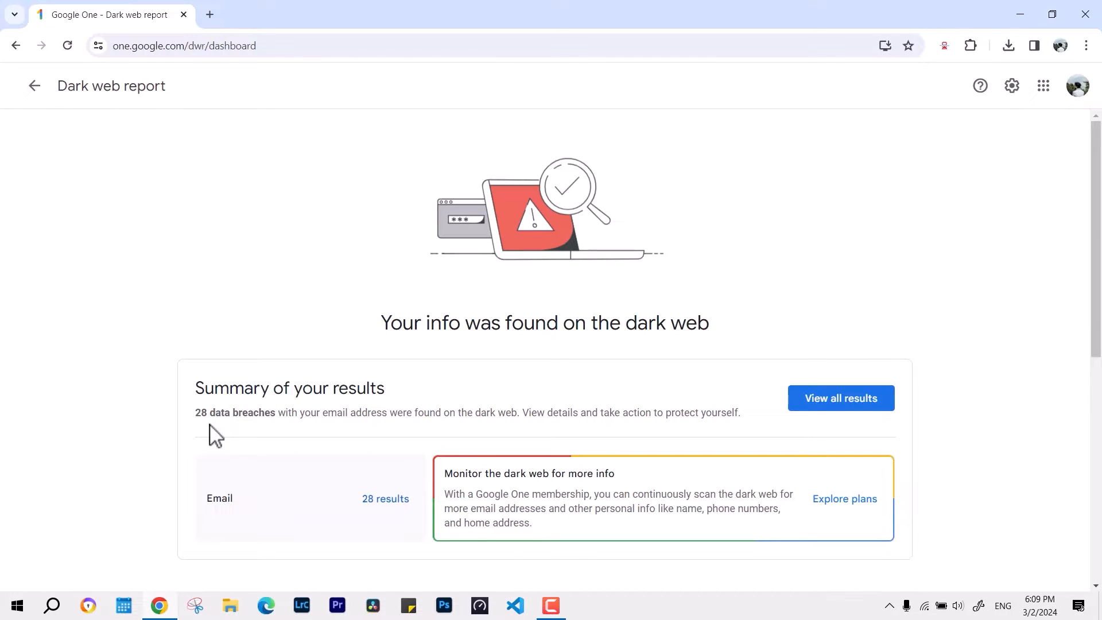
{"action": "double_click", "coordinate": [235, 413]}
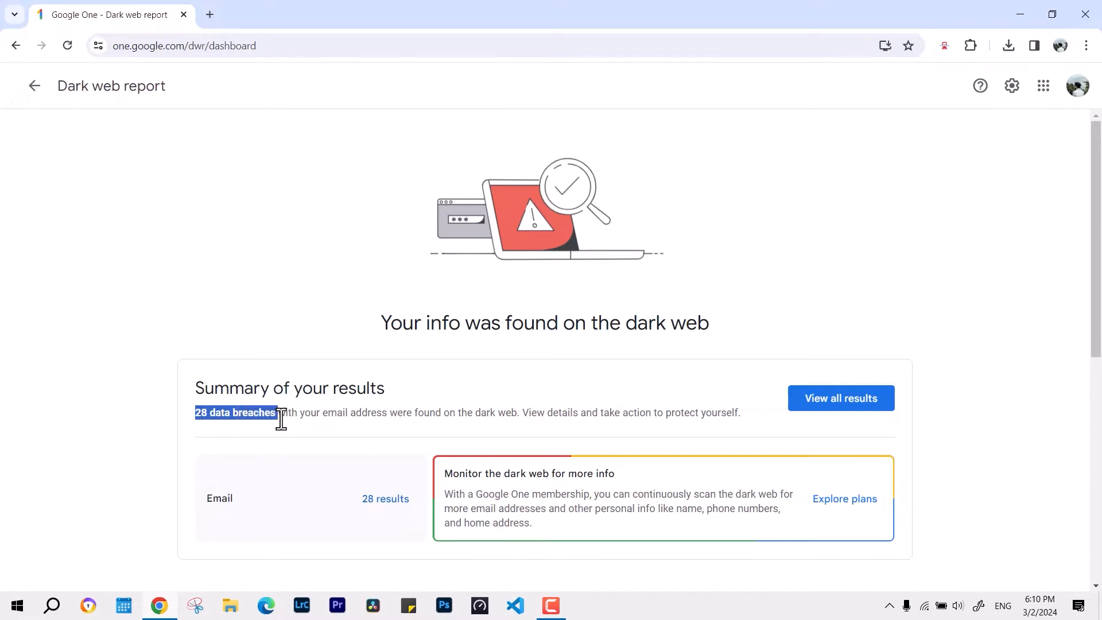
{"action": "mouse_move", "coordinate": [840, 398]}
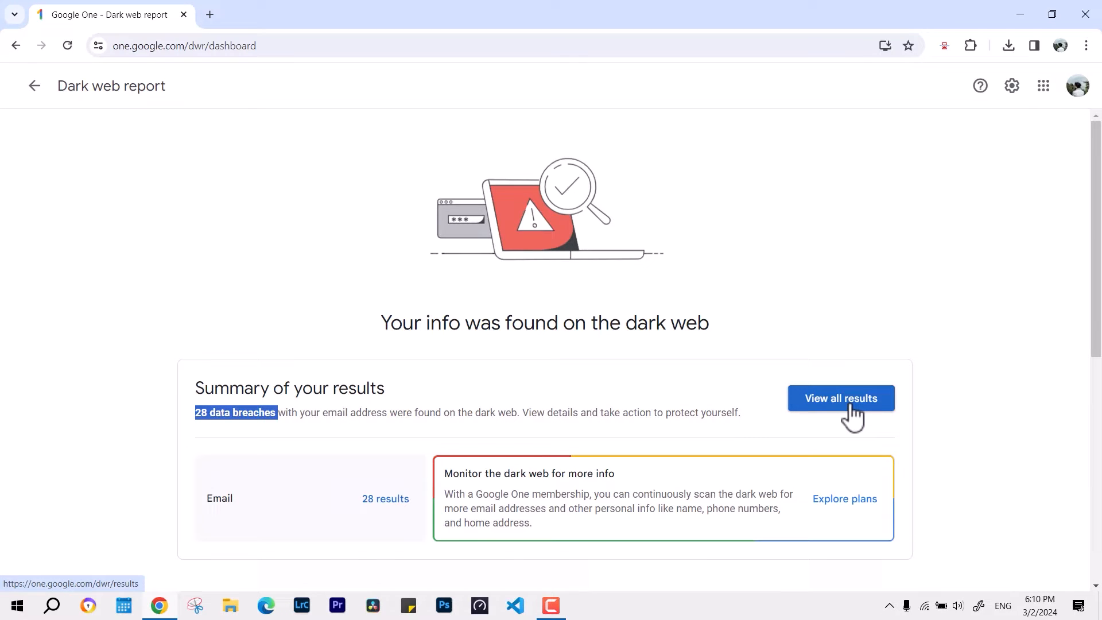
{"action": "scroll", "scroll_direction": "down", "scroll_amount": 3}
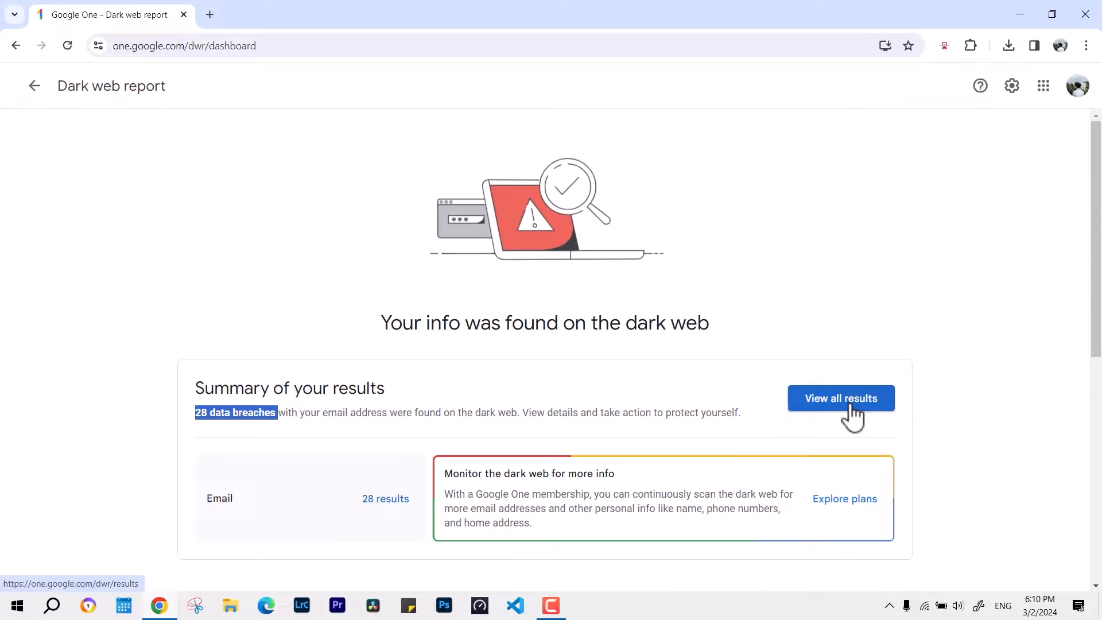
{"action": "left_click", "coordinate": [841, 398]}
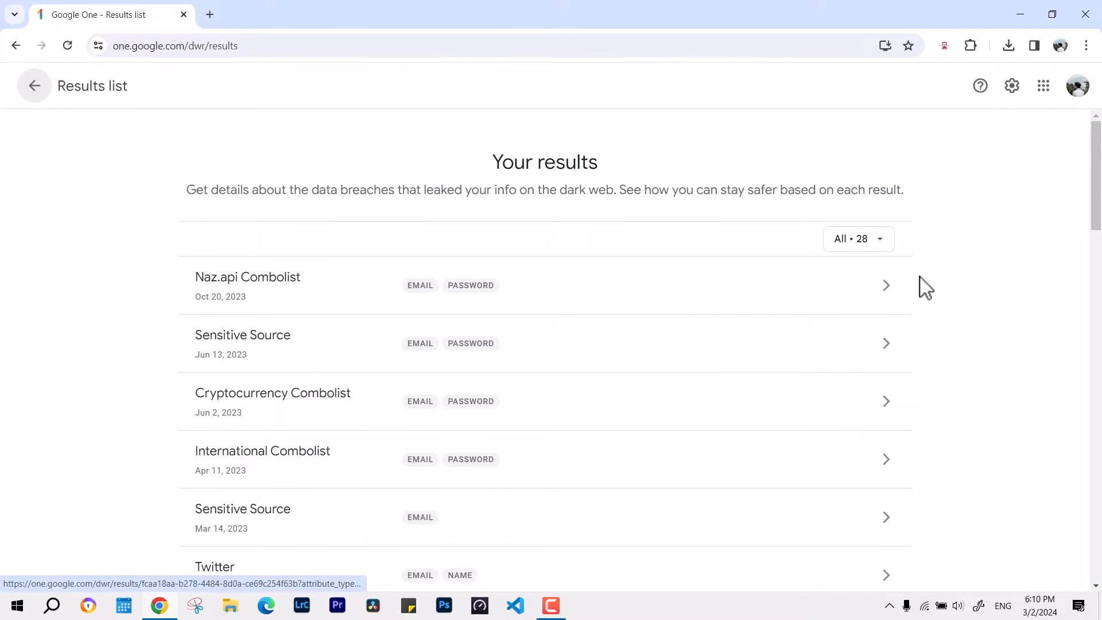
{"action": "scroll", "scroll_direction": "down", "scroll_amount": 3}
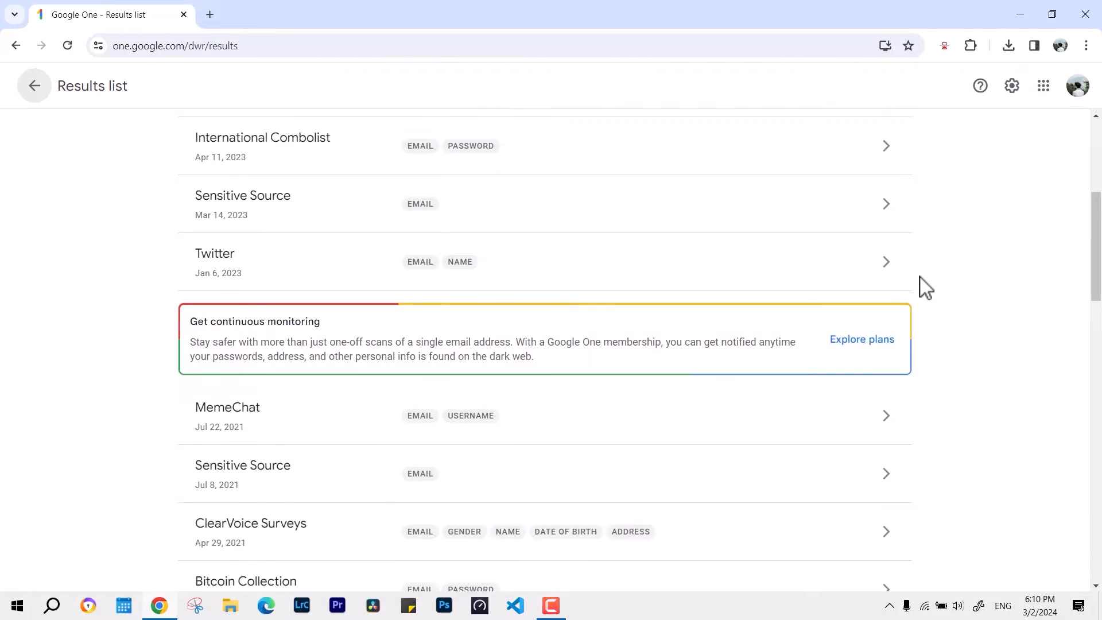
{"action": "scroll", "scroll_direction": "down", "scroll_amount": 3}
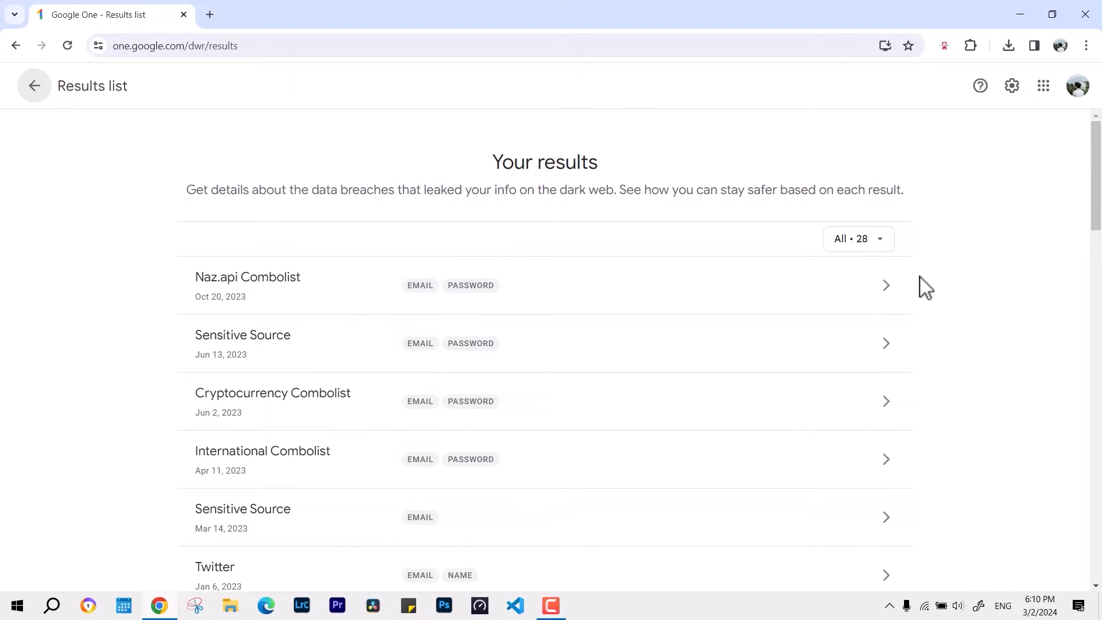
{"action": "mouse_move", "coordinate": [922, 290]}
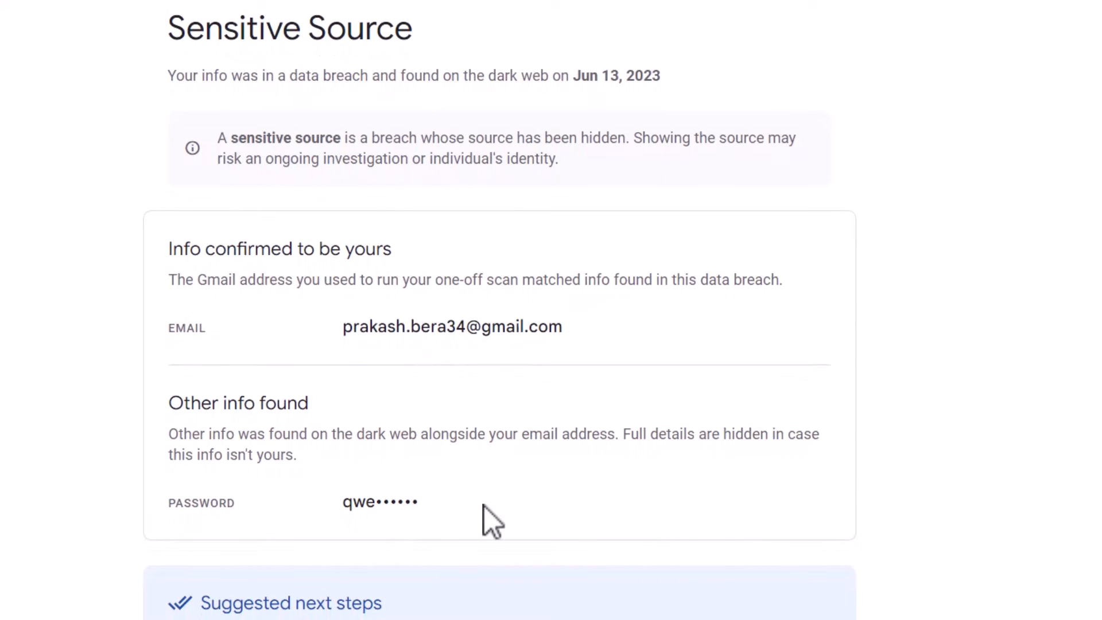
- Scroll through the Jun 13, 2023 Sensitive Source breach details and suggested next steps
{"action": "scroll", "scroll_direction": "down", "scroll_amount": 3}
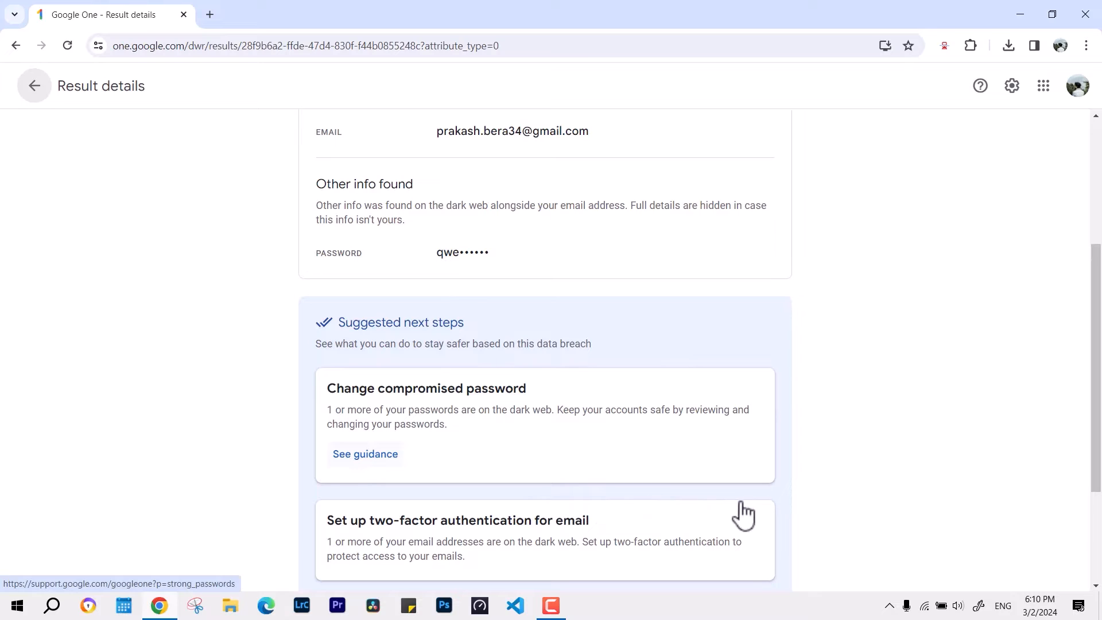
{"action": "scroll", "scroll_direction": "down", "scroll_amount": 3}
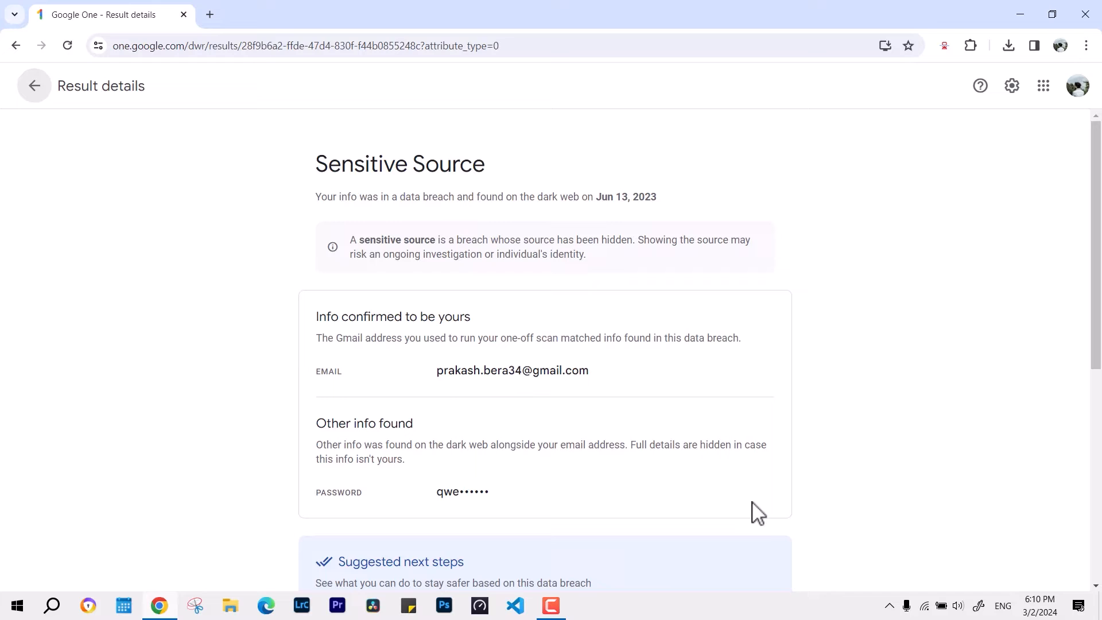
{"action": "left_click", "coordinate": [302, 46]}
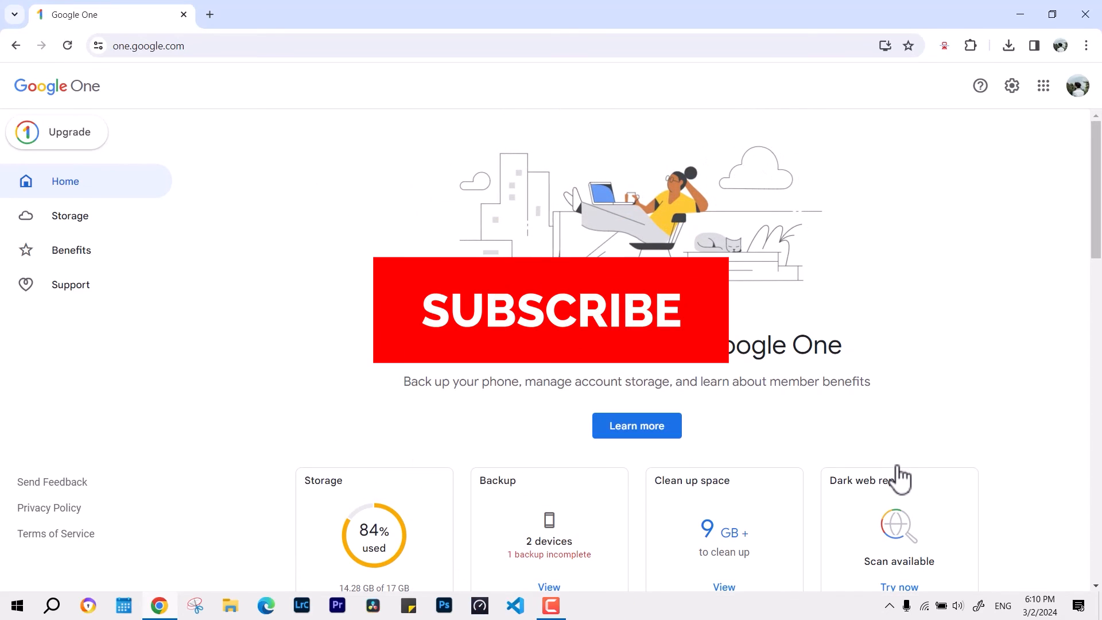
- Go back to the Google One home page with the dark web report card
{"action": "left_click", "coordinate": [551, 311]}
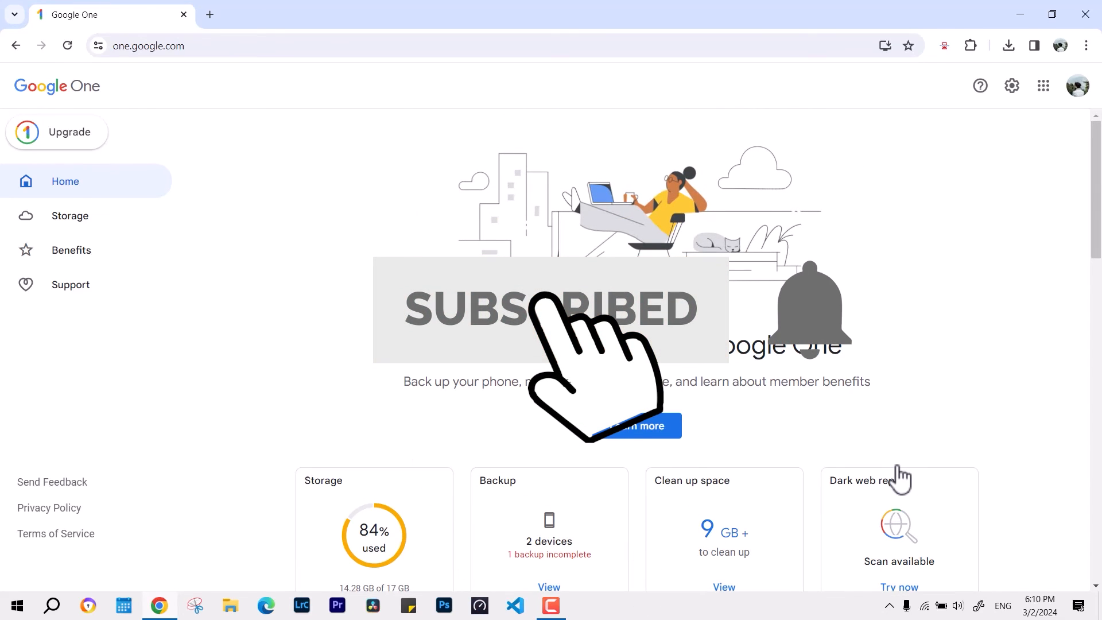